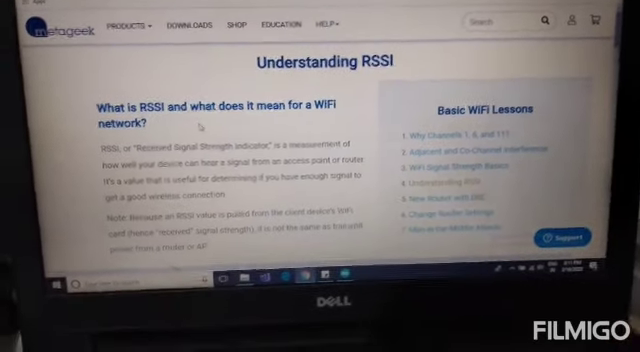
scroll("down", 3)
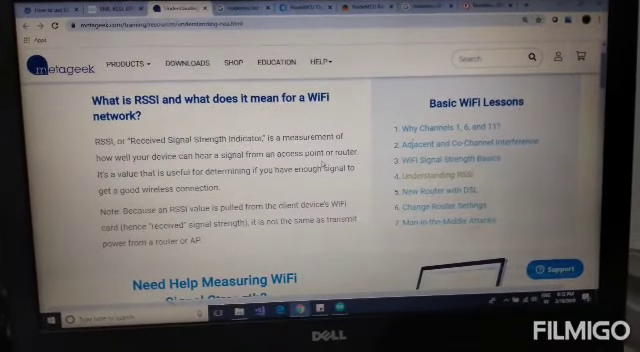
scroll("down", 3)
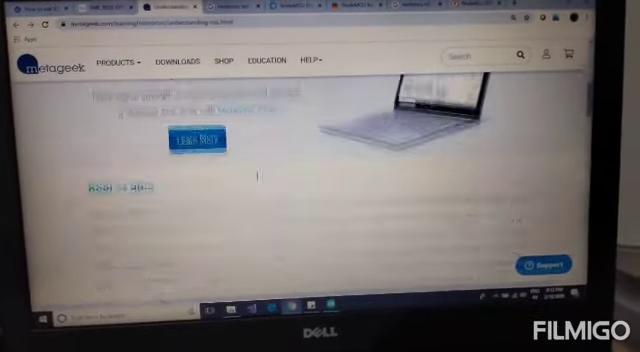
scroll("down", 3)
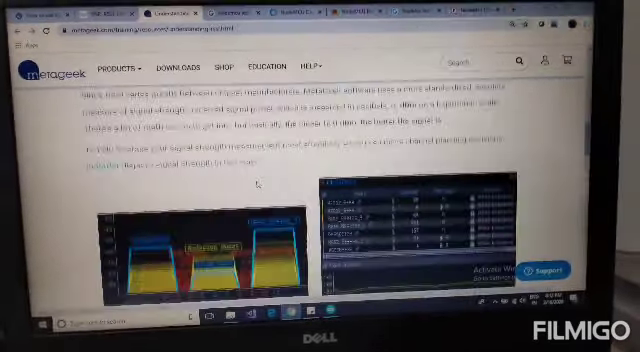
scroll("down", 3)
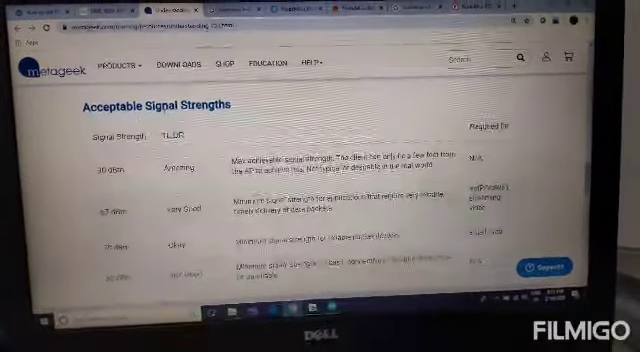
scroll("down", 3)
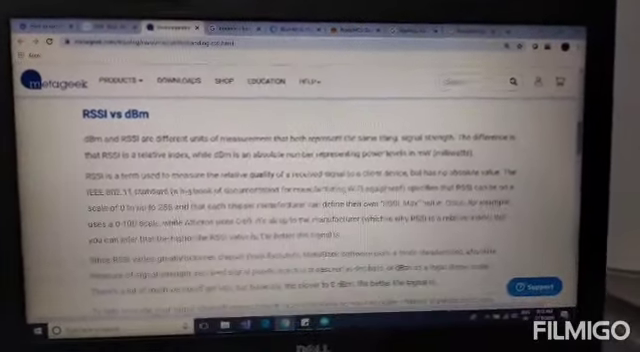
scroll("down", 3)
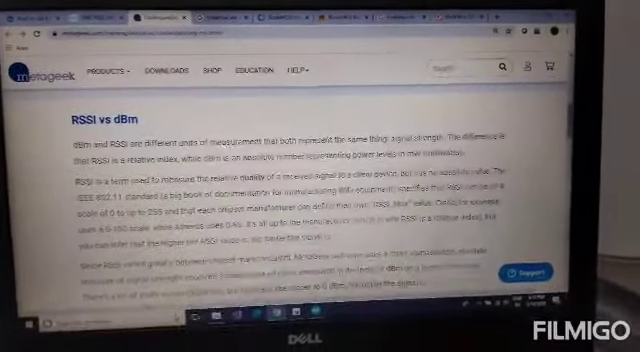
scroll("down", 3)
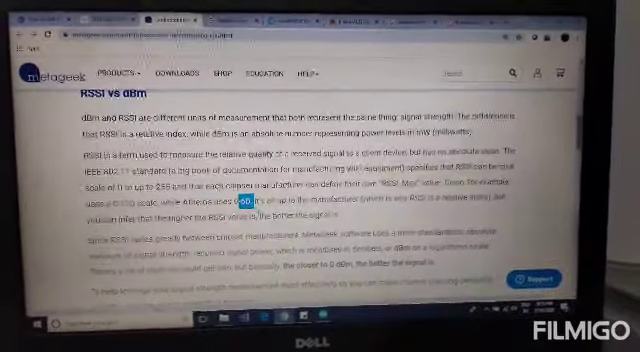
scroll("down", 3)
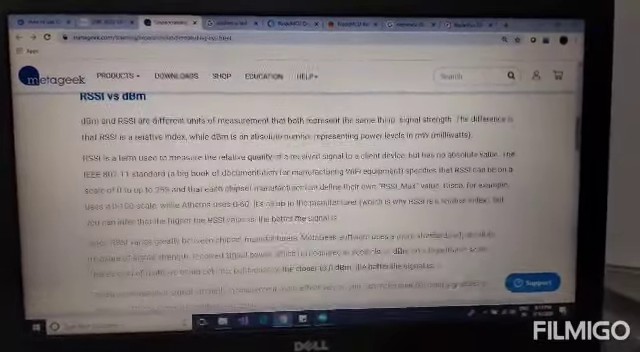
scroll("down", 3)
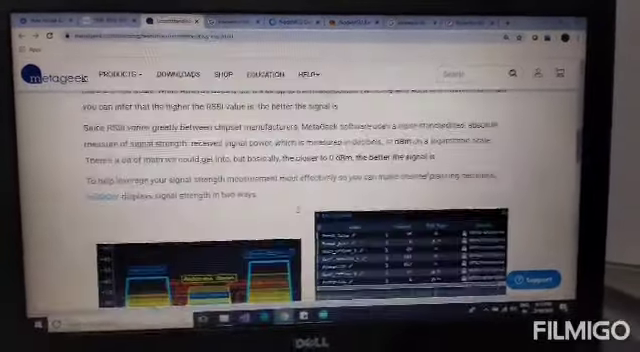
scroll("up", 3)
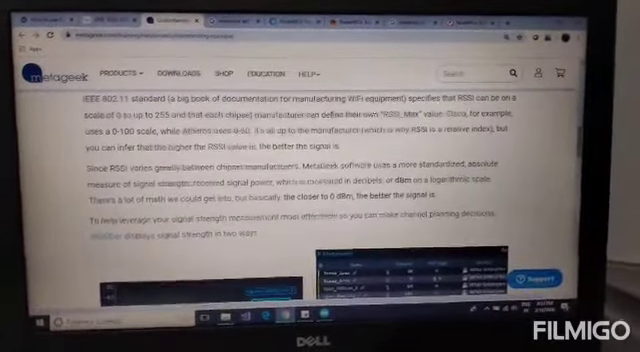
scroll("up", 3)
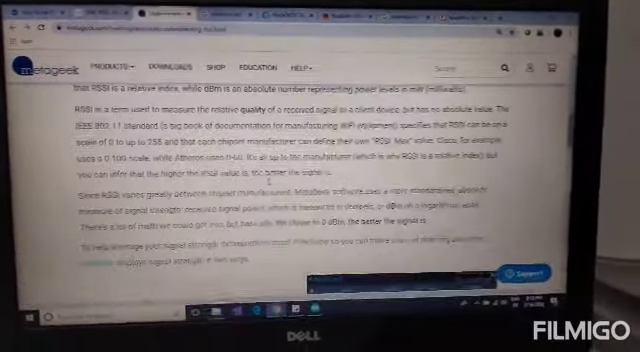